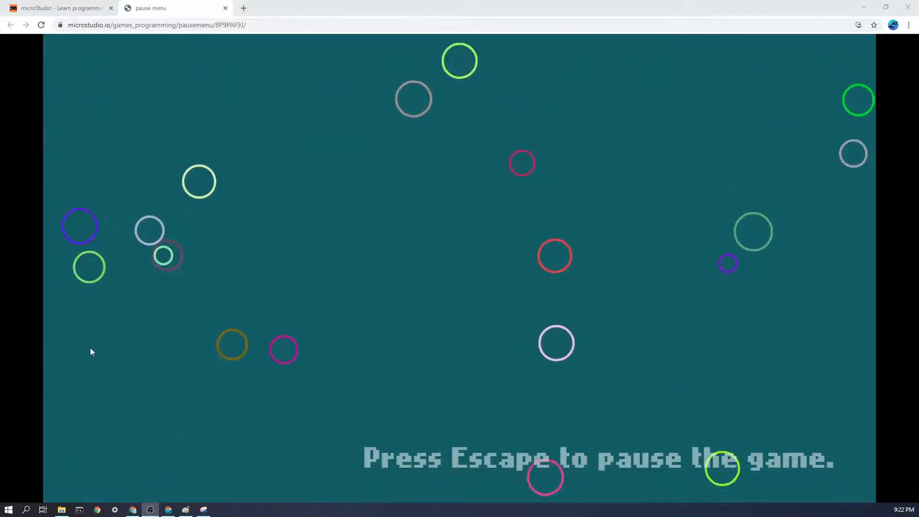
Step: Pause the game with Escape to show the Resume/Reset/Add more circles menu, then resume play
{"action": "key", "text": "Escape"}
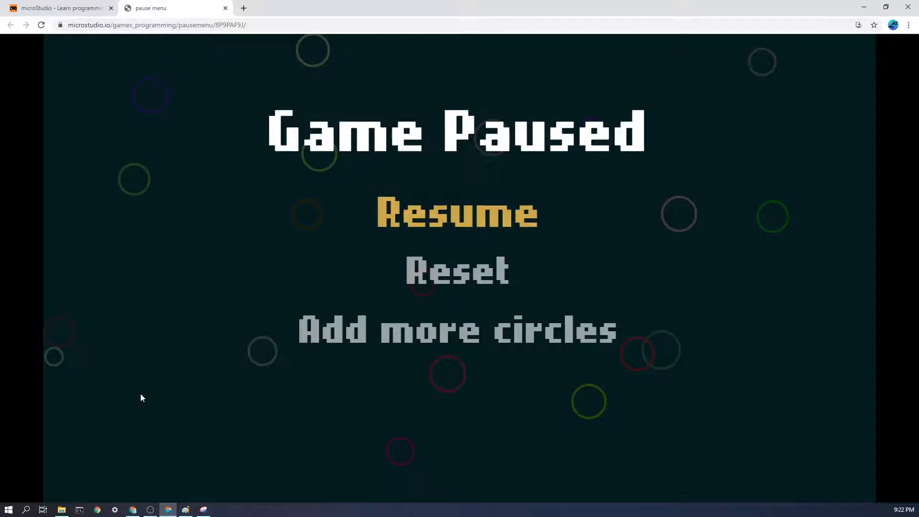
{"action": "mouse_move", "coordinate": [350, 235]}
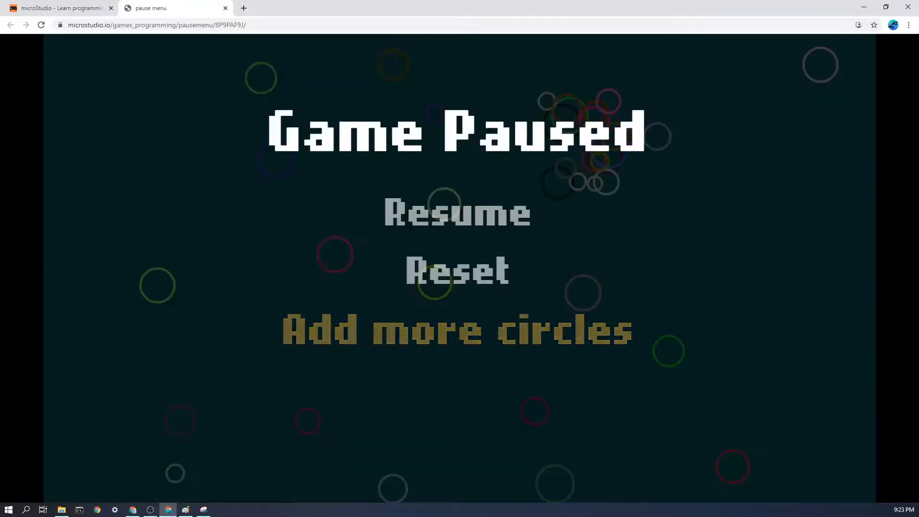
{"action": "left_click", "coordinate": [455, 213]}
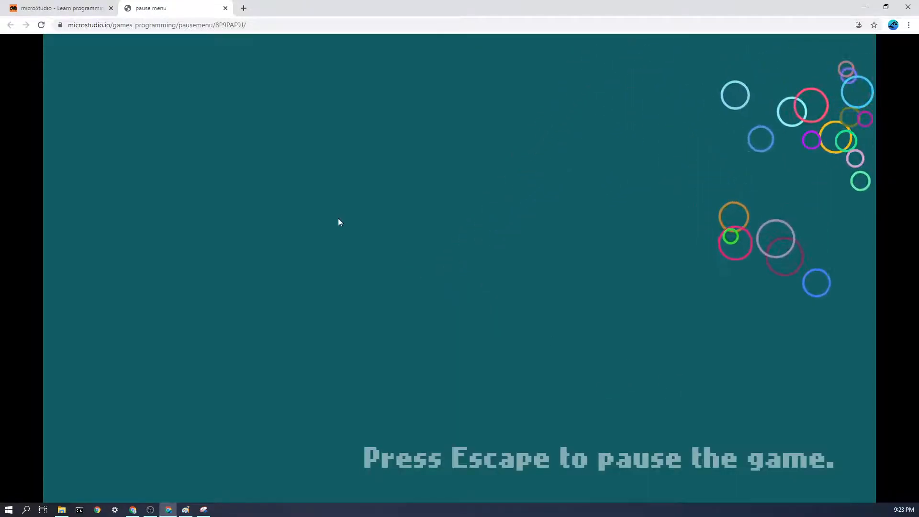
Step: Switch to the editor's main file and review init, the circle setup line and the Escape keyboard check
{"action": "left_click", "coordinate": [59, 8]}
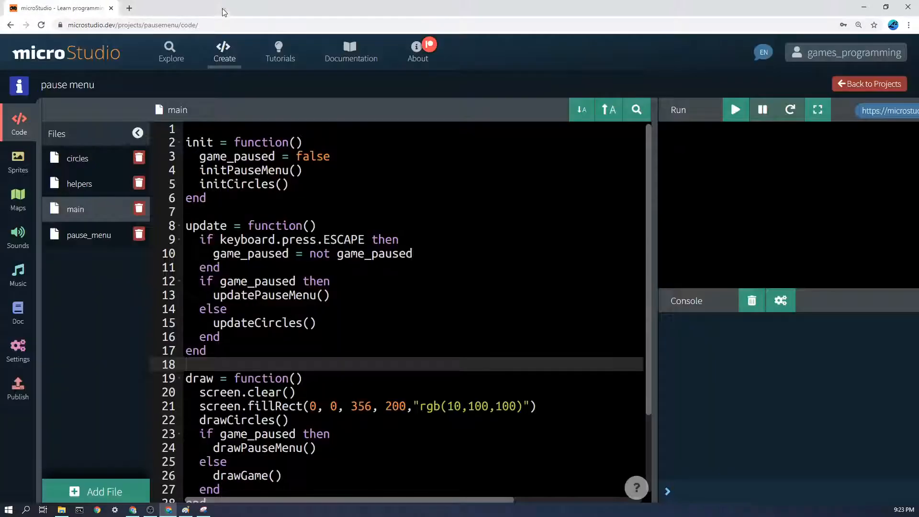
{"action": "left_click", "coordinate": [309, 226]}
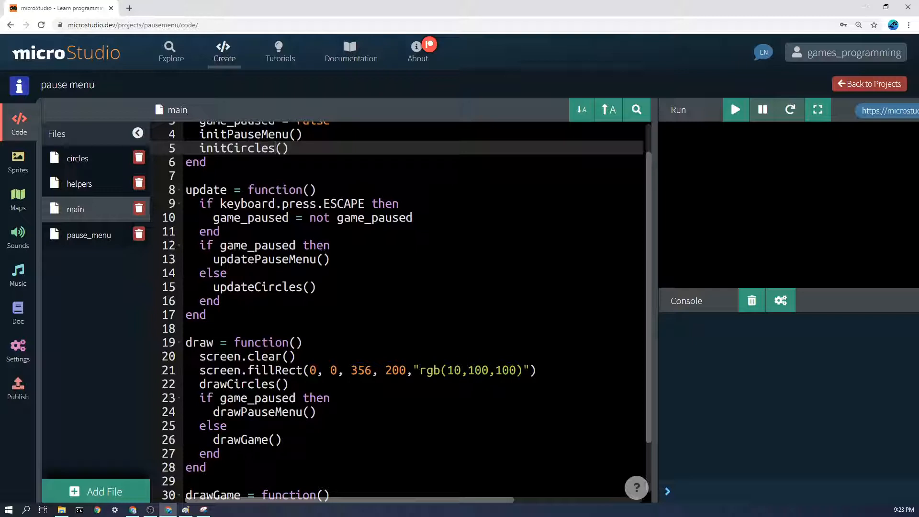
{"action": "left_click", "coordinate": [221, 203]}
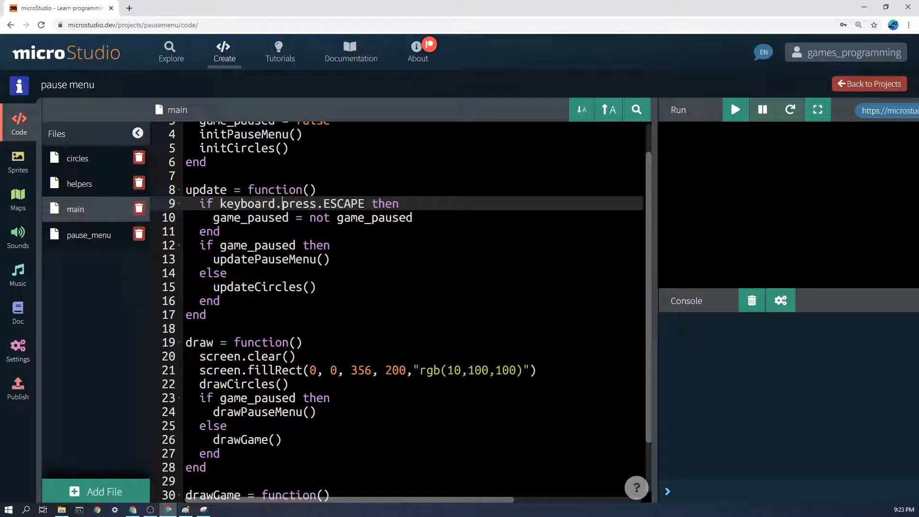
{"action": "double_click", "coordinate": [302, 203]}
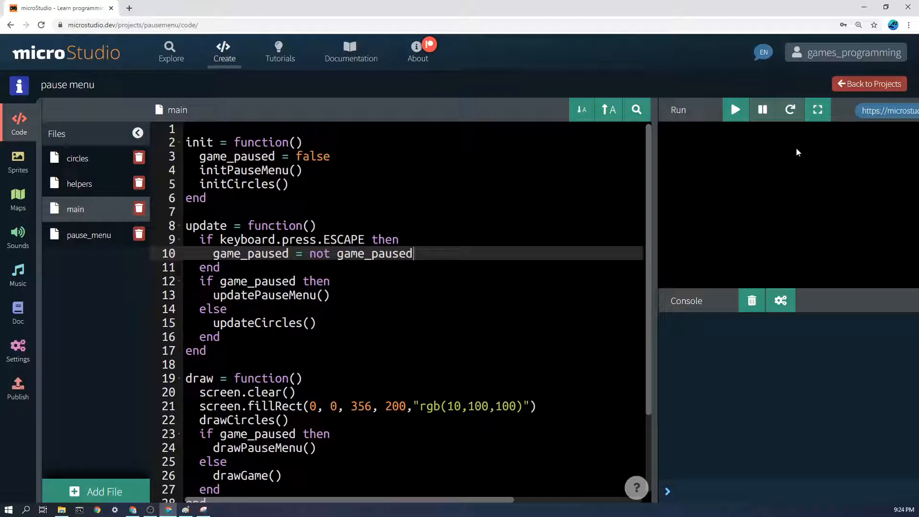
Step: Run the game in the preview with keyboard focus and scroll main down to drawGame
{"action": "left_click", "coordinate": [736, 109]}
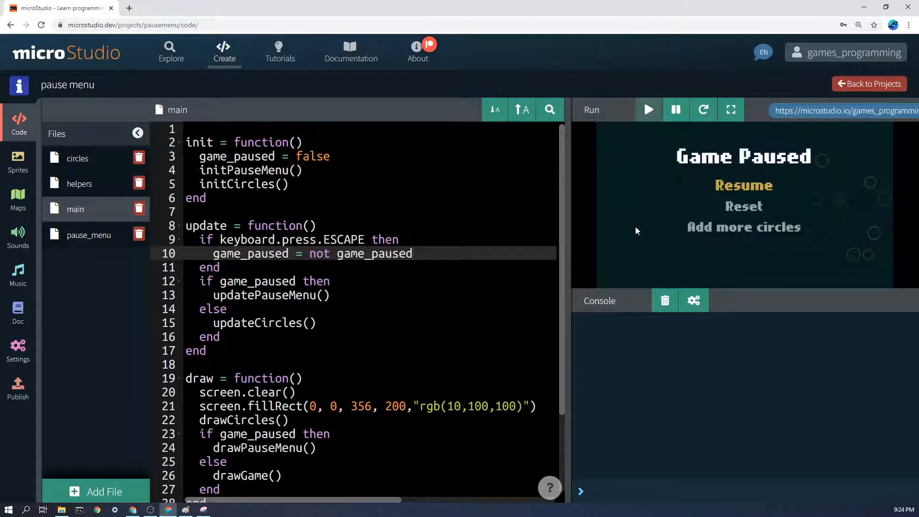
{"action": "left_click", "coordinate": [743, 185]}
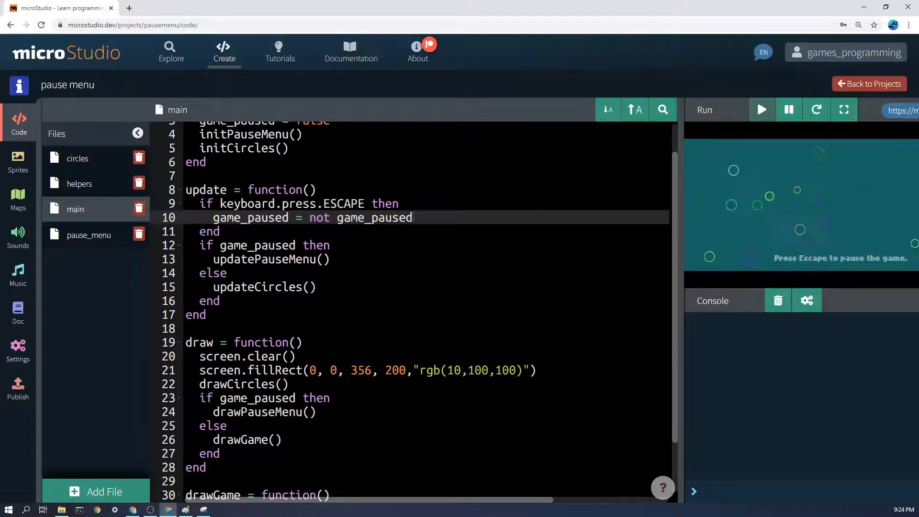
{"action": "scroll", "scroll_direction": "down", "scroll_amount": 3}
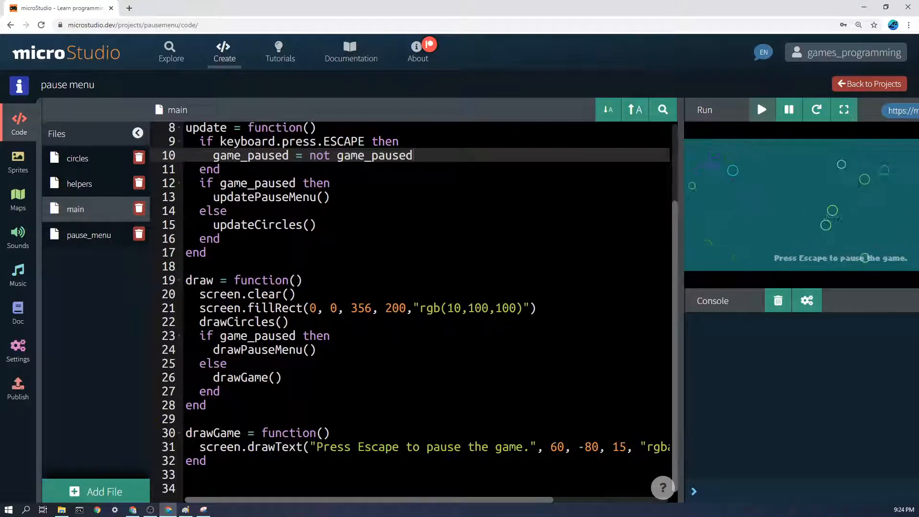
{"action": "left_click", "coordinate": [264, 350]}
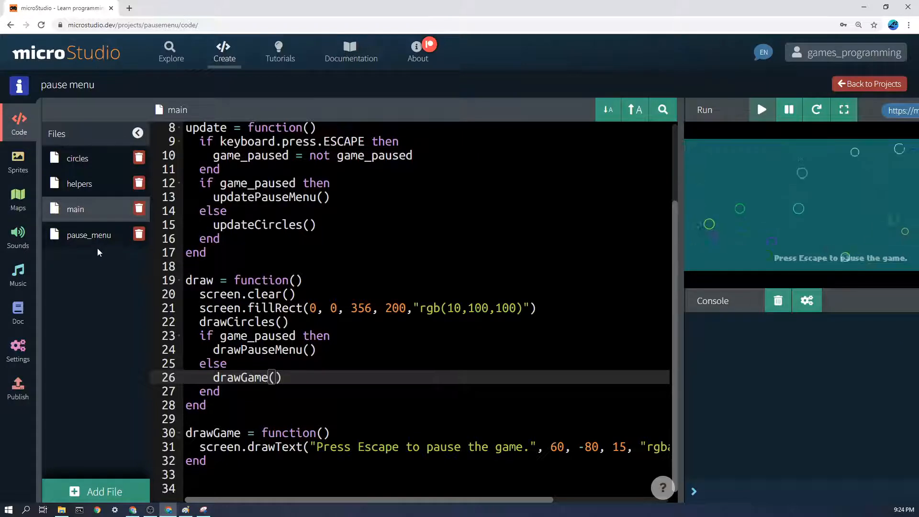
Step: Open pause_menu and scroll through initPauseMenu, updatePauseMenu and processMenuRequest
{"action": "left_click", "coordinate": [88, 236]}
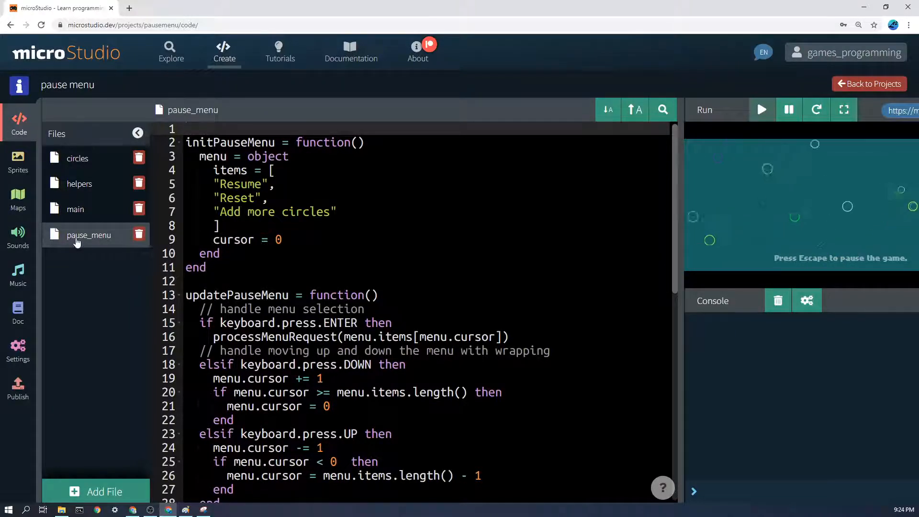
{"action": "scroll", "scroll_direction": "down", "scroll_amount": 3}
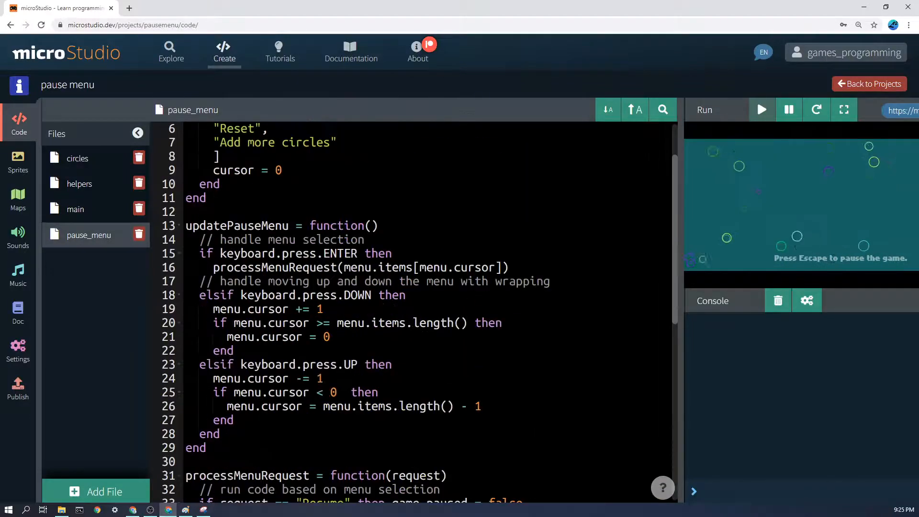
{"action": "scroll", "scroll_direction": "down", "scroll_amount": 3}
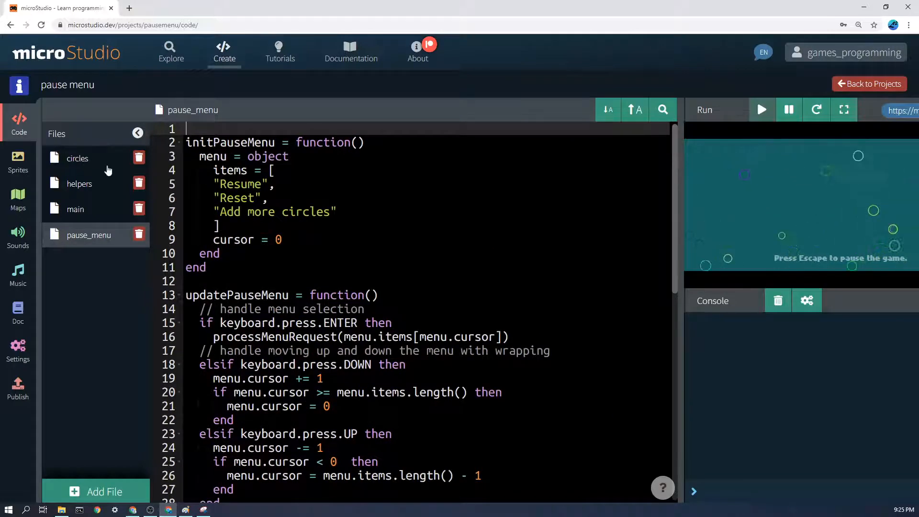
{"action": "mouse_move", "coordinate": [105, 249]}
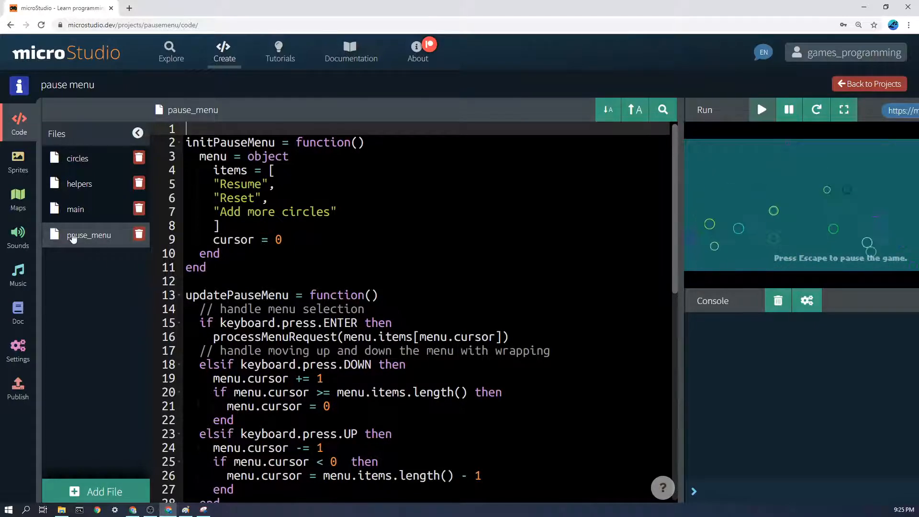
{"action": "scroll", "scroll_direction": "down", "scroll_amount": 3}
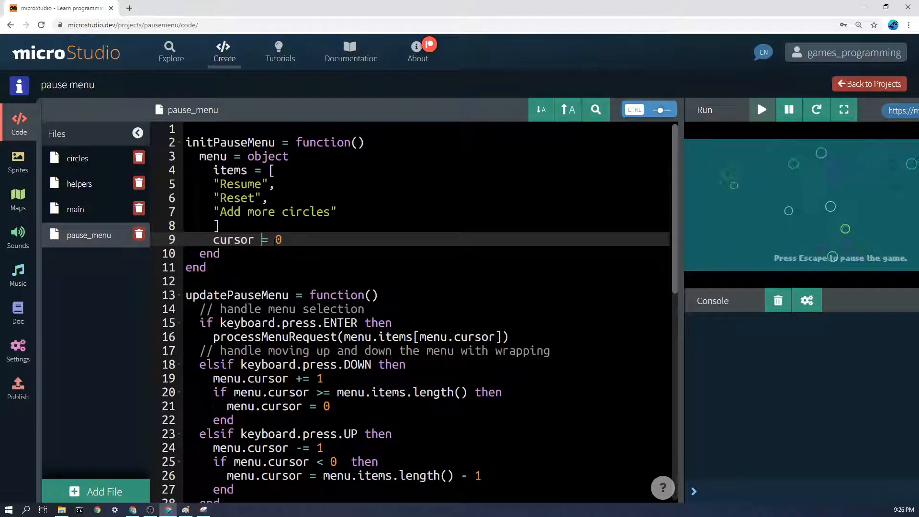
{"action": "left_click_drag", "start_coordinate": [680, 251], "coordinate": [551, 252]}
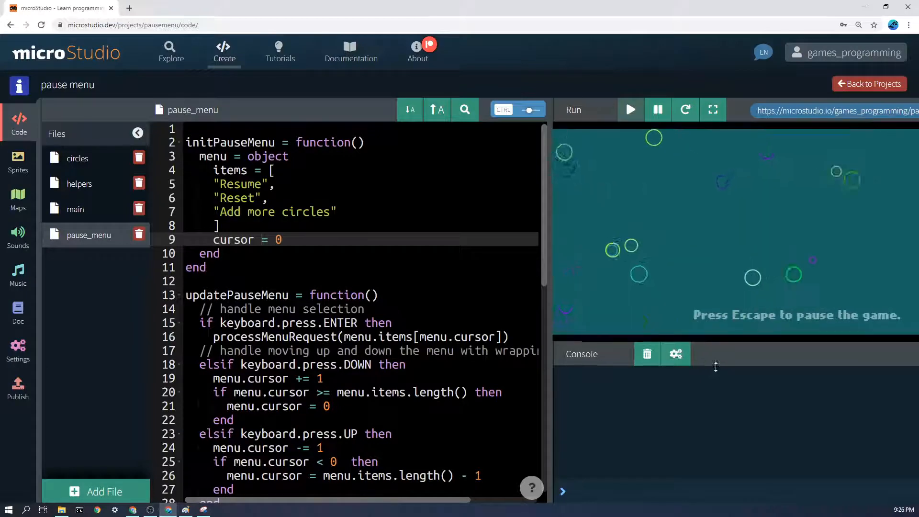
{"action": "key", "text": "Escape"}
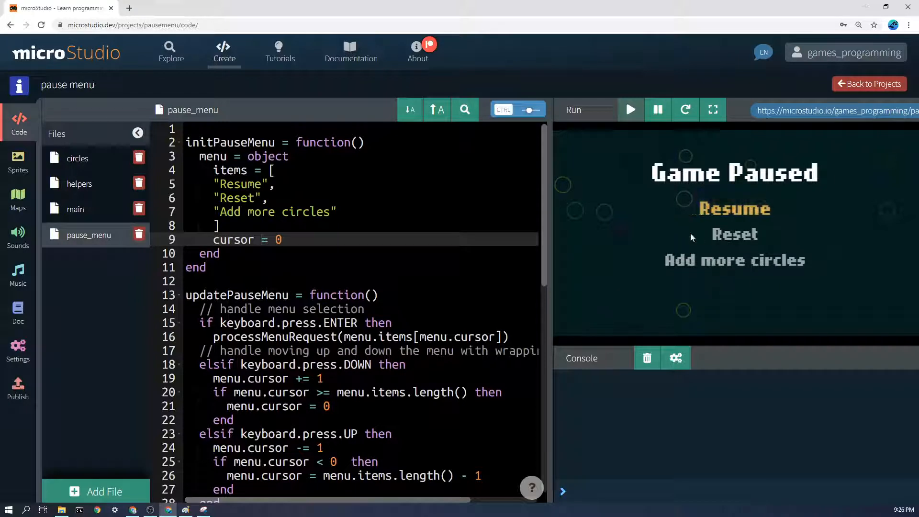
{"action": "mouse_move", "coordinate": [638, 261]}
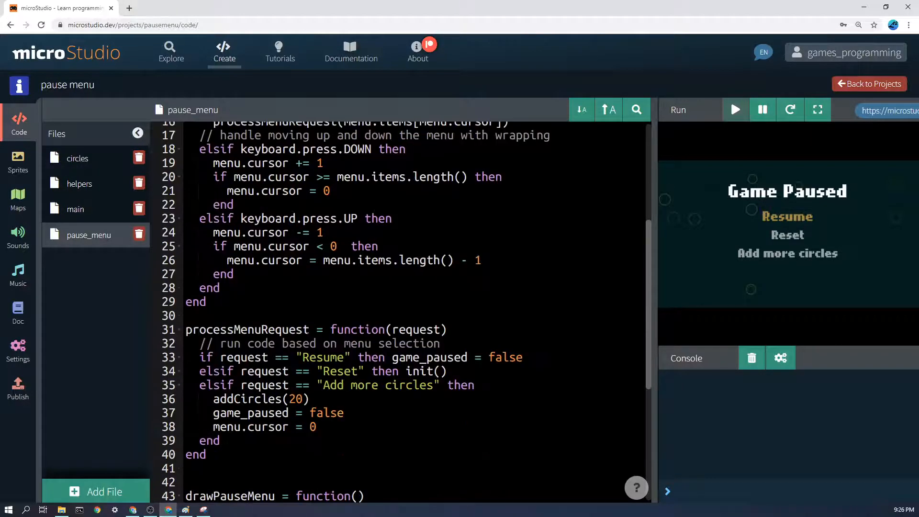
{"action": "scroll", "scroll_direction": "down", "scroll_amount": 3}
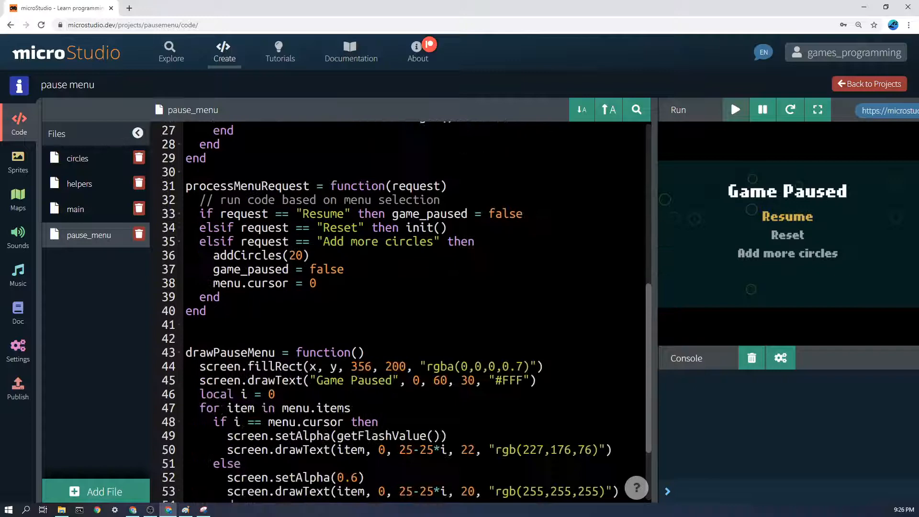
{"action": "scroll", "scroll_direction": "down", "scroll_amount": 3}
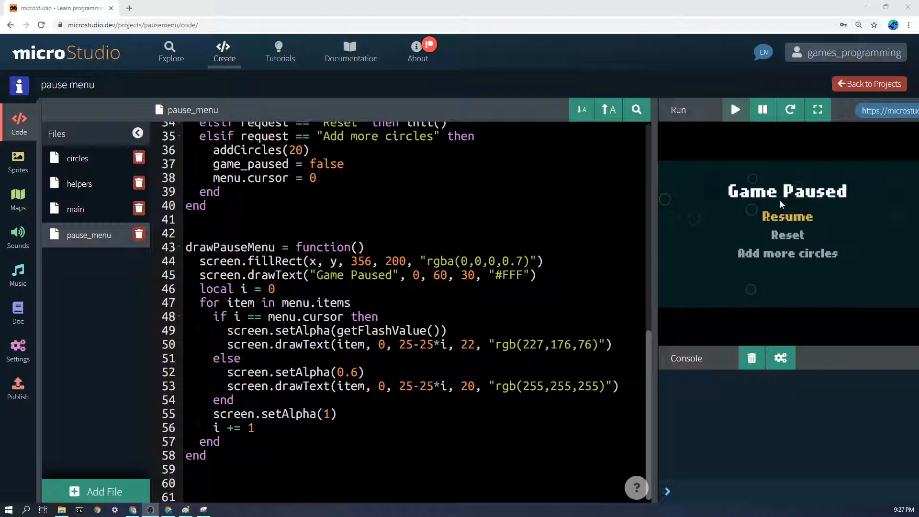
{"action": "mouse_move", "coordinate": [722, 288]}
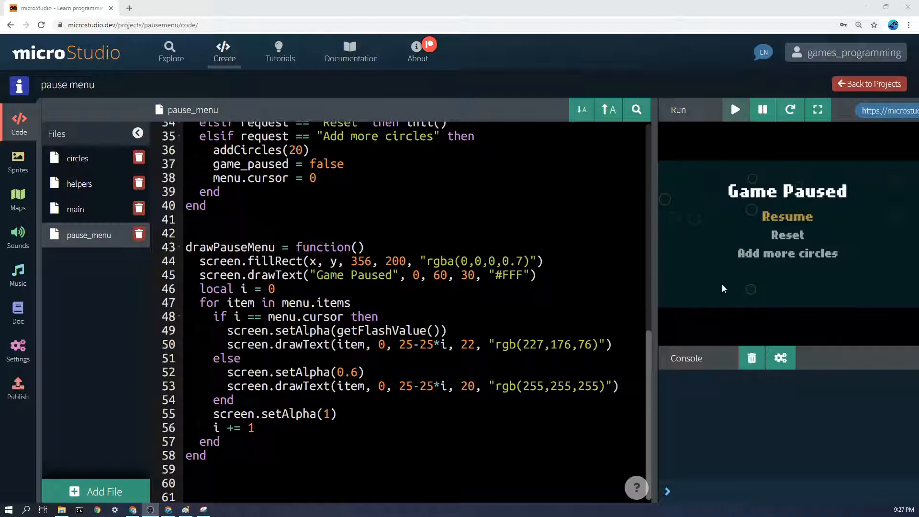
{"action": "mouse_move", "coordinate": [731, 318]}
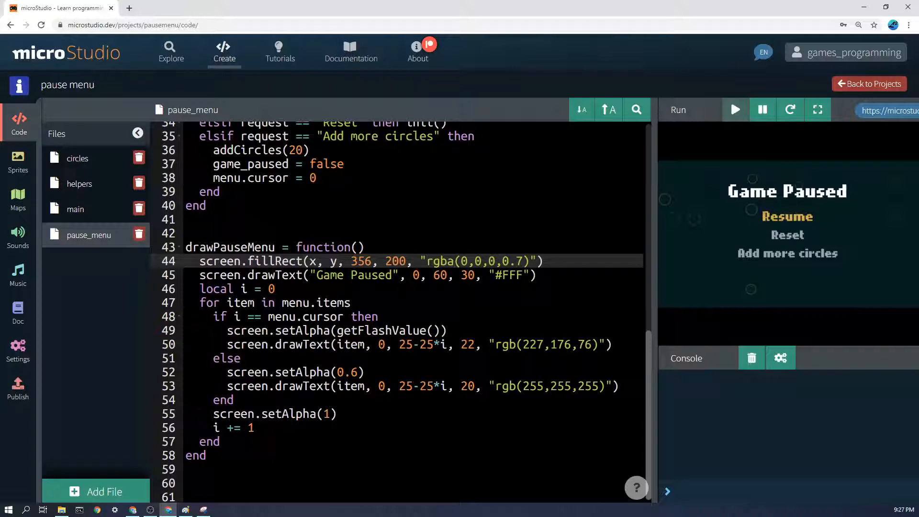
Step: Select x in drawPauseMenu's screen.fillRect so the backdrop draws from 0, 0
{"action": "double_click", "coordinate": [360, 260]}
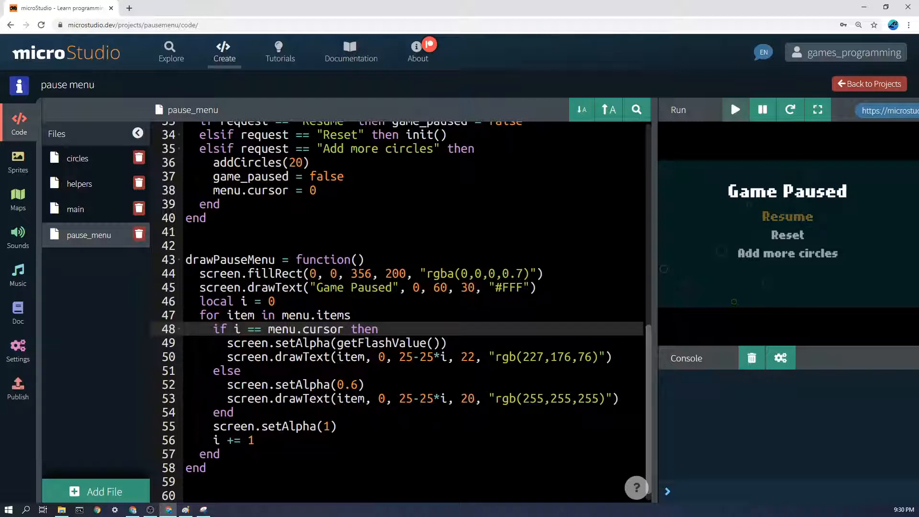
{"action": "left_click", "coordinate": [337, 343]}
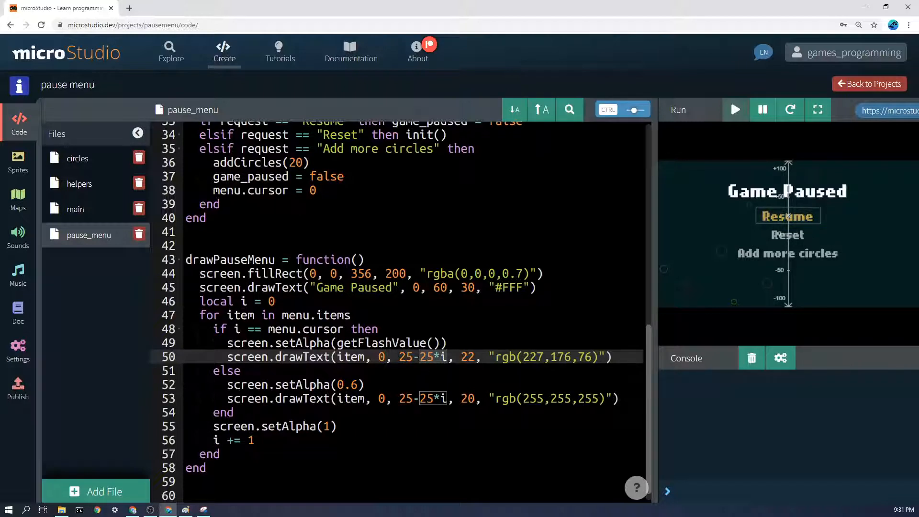
{"action": "mouse_move", "coordinate": [683, 265]}
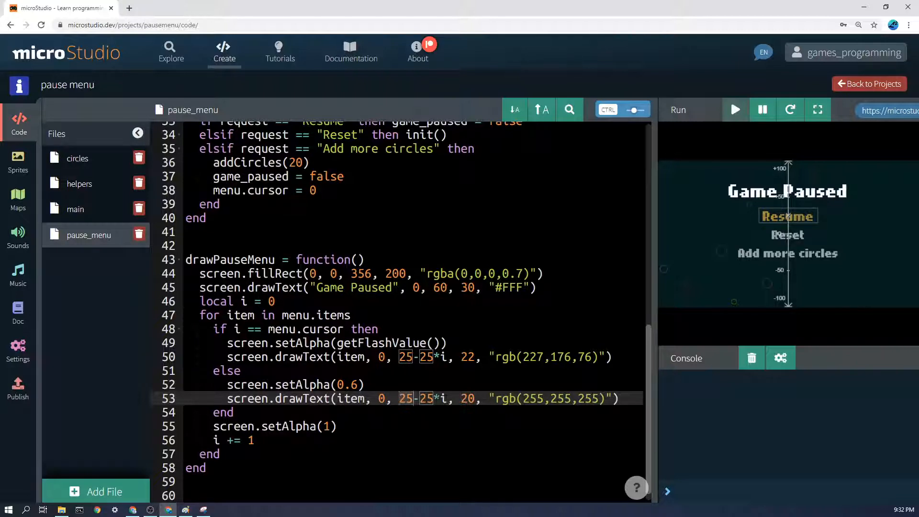
{"action": "mouse_move", "coordinate": [748, 266]}
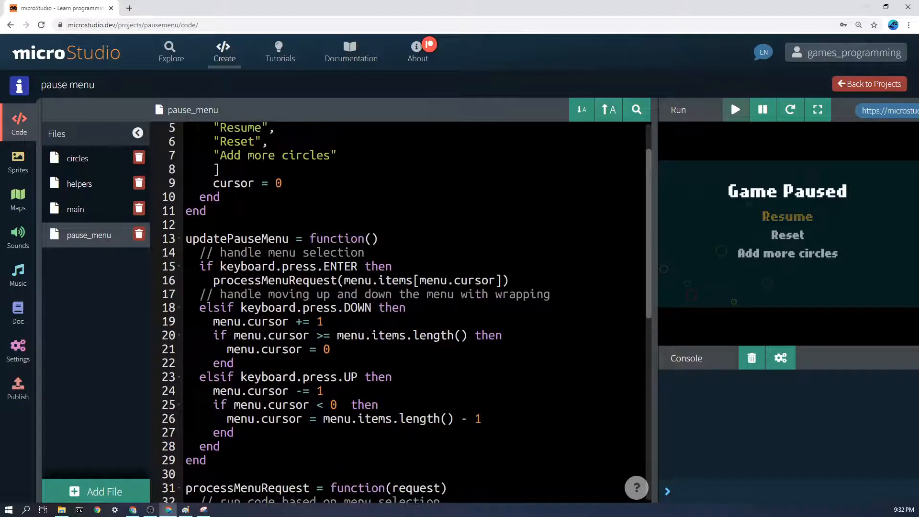
{"action": "scroll", "scroll_direction": "down", "scroll_amount": 3}
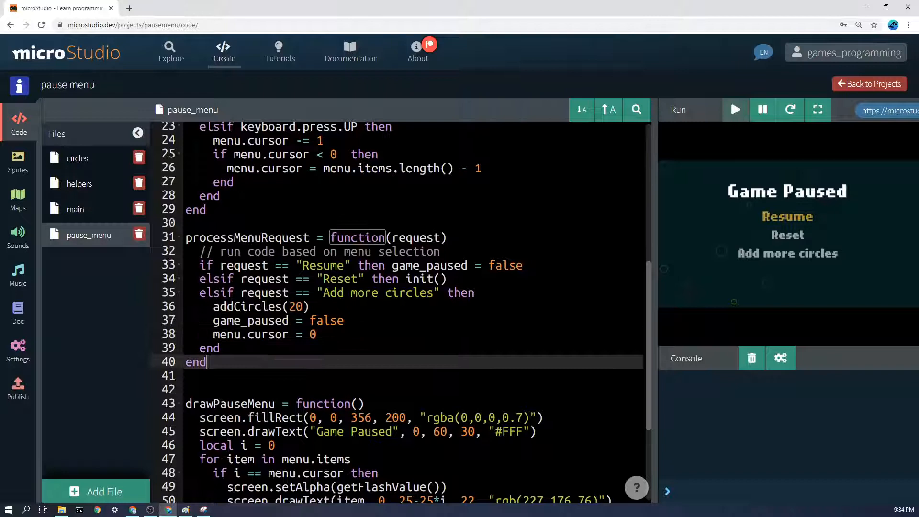
Step: Place the cursor in pause_menu to write processMenuRequest with Resume, Reset and Add more circles branches
{"action": "left_click", "coordinate": [226, 265]}
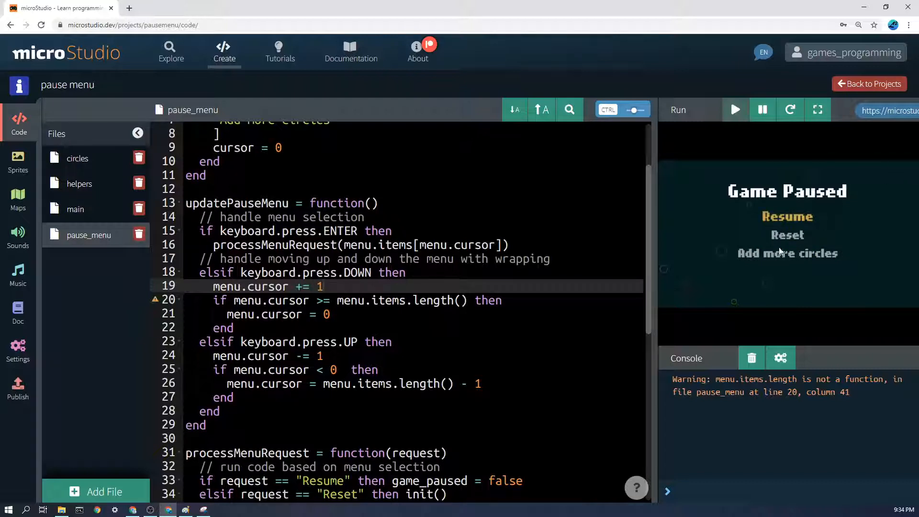
{"action": "mouse_move", "coordinate": [784, 282]}
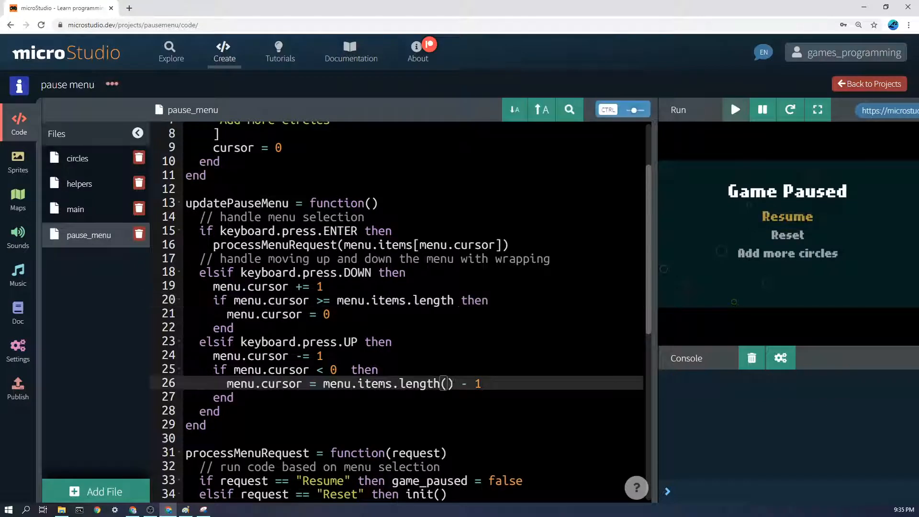
Step: Remove the parentheses after menu.items.length on line 26, then restart and focus the game to test wrapping
{"action": "key", "text": "Backspace"}
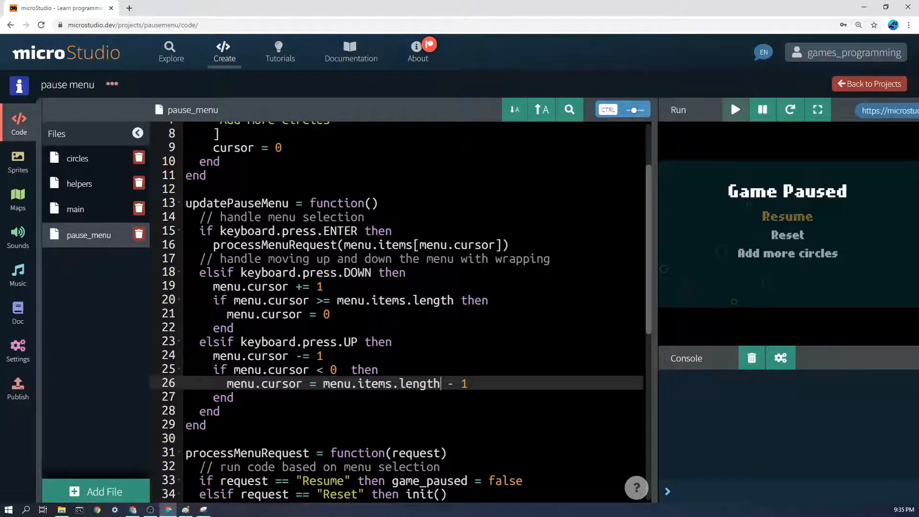
{"action": "left_click", "coordinate": [789, 109]}
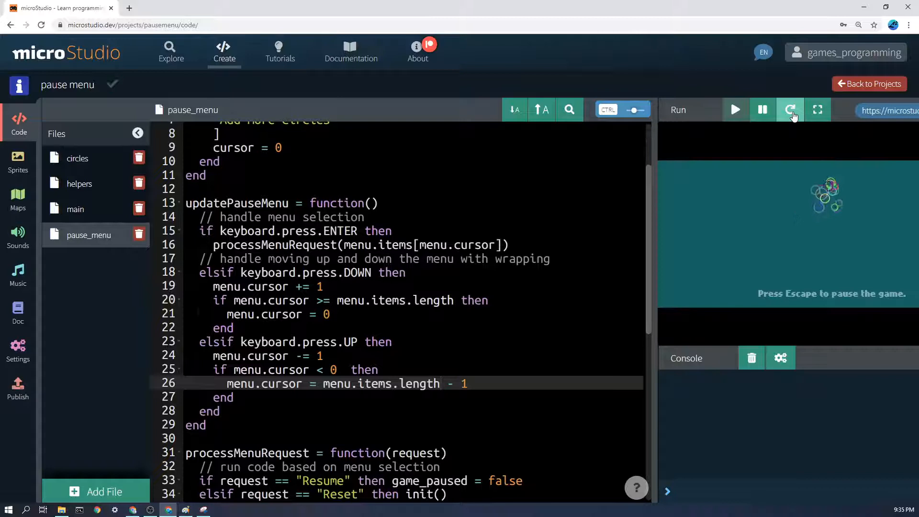
{"action": "left_click", "coordinate": [790, 110]}
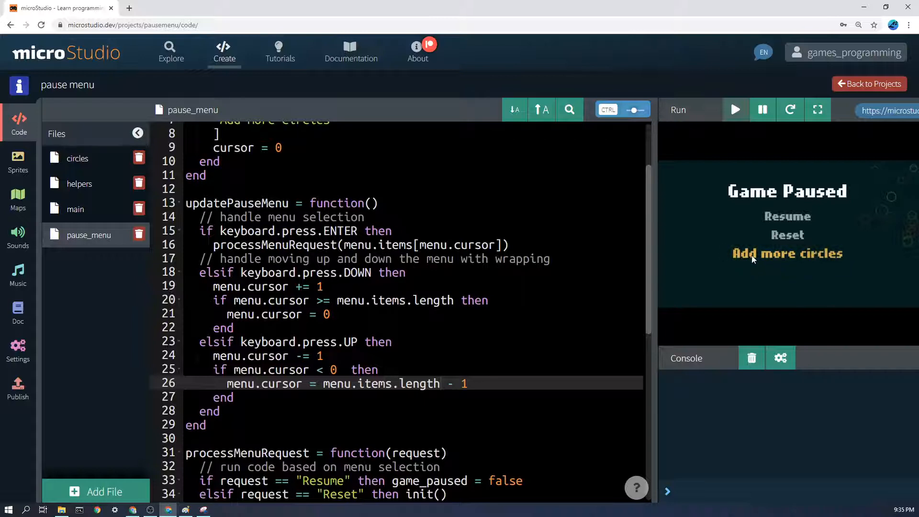
{"action": "mouse_move", "coordinate": [800, 276]}
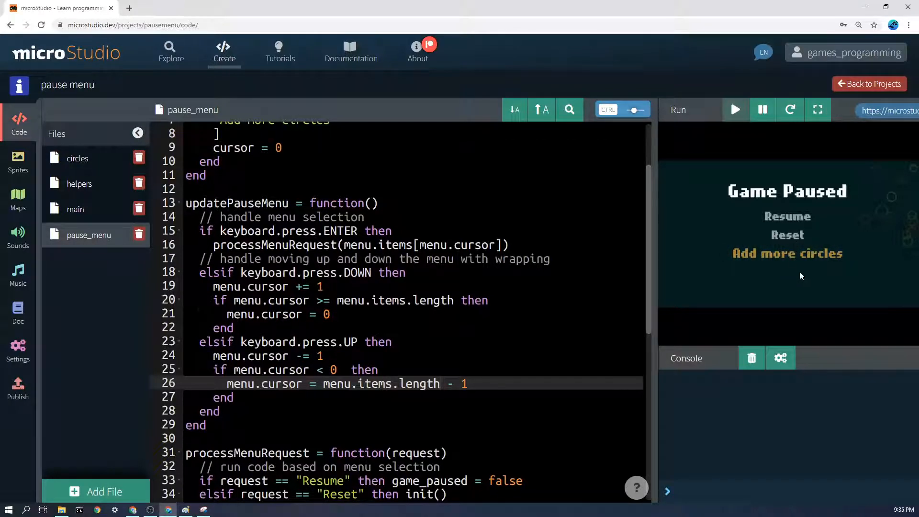
{"action": "mouse_move", "coordinate": [820, 271]}
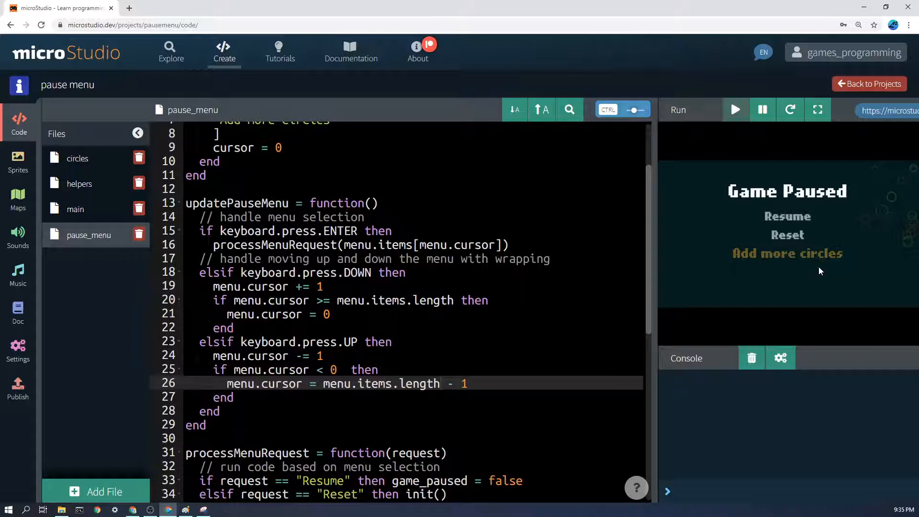